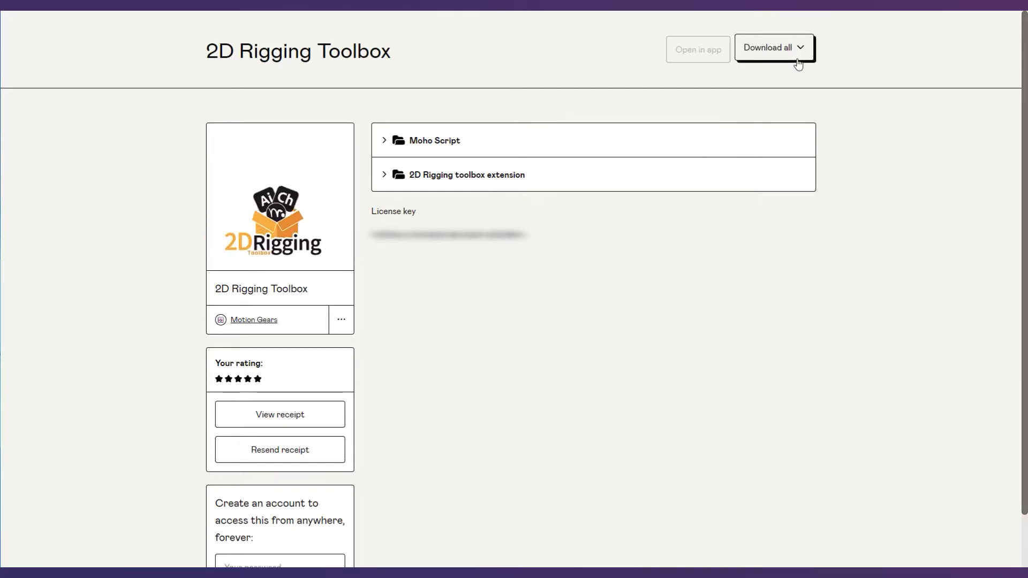
# Step: Download all 2D Rigging Toolbox files from Gumroad as one ZIP archive
pyautogui.click(775, 47)
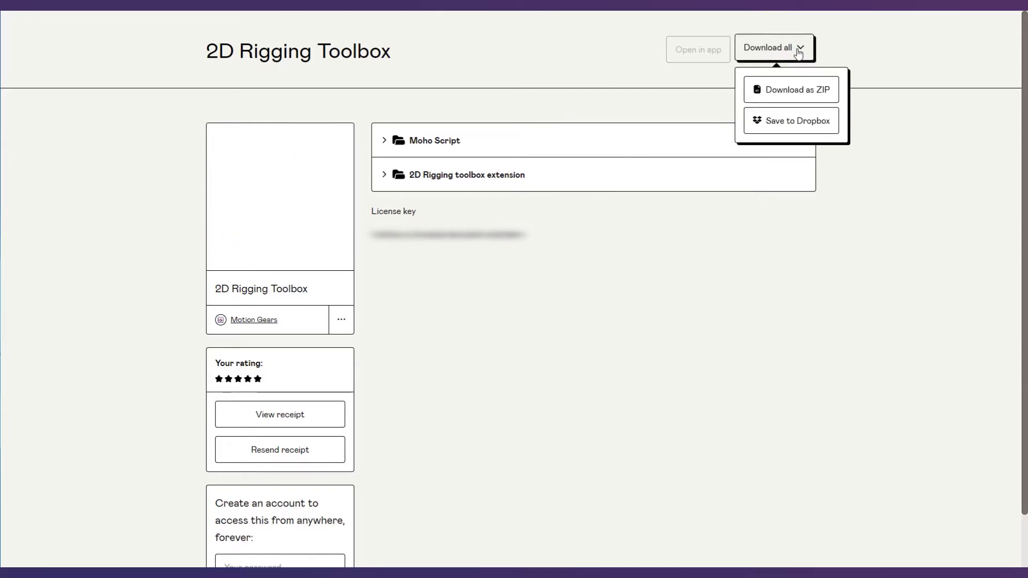
pyautogui.click(798, 88)
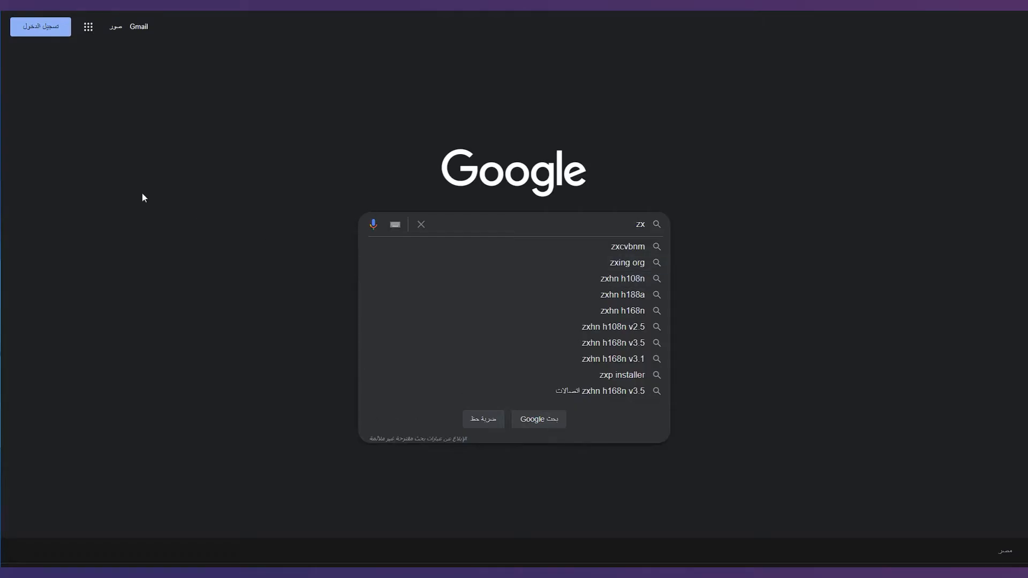
# Step: Search Google for 'zxp installer' and open the aescripts ZXP Installer page
pyautogui.click(622, 375)
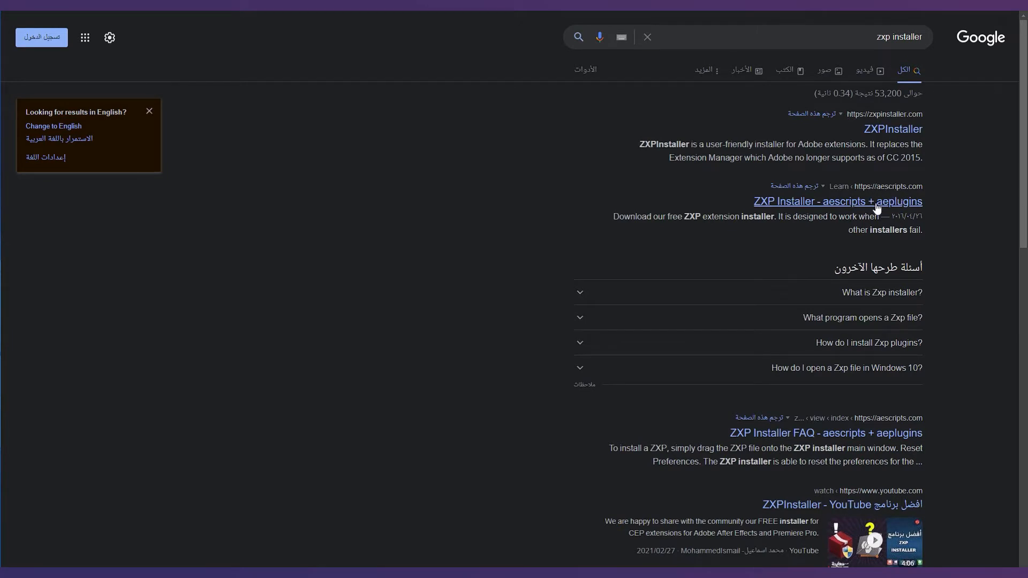
pyautogui.click(838, 202)
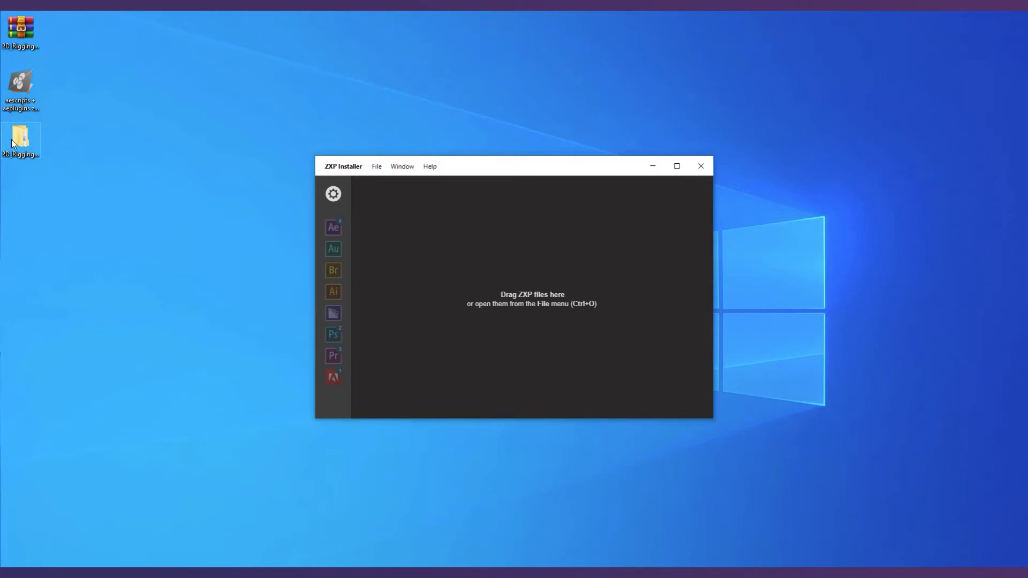
# Step: Install the 2D.Rigging.toolbox 1.0.1 .zxp from the '2D Rigging toolbox extension' folder
pyautogui.doubleClick(19, 138)
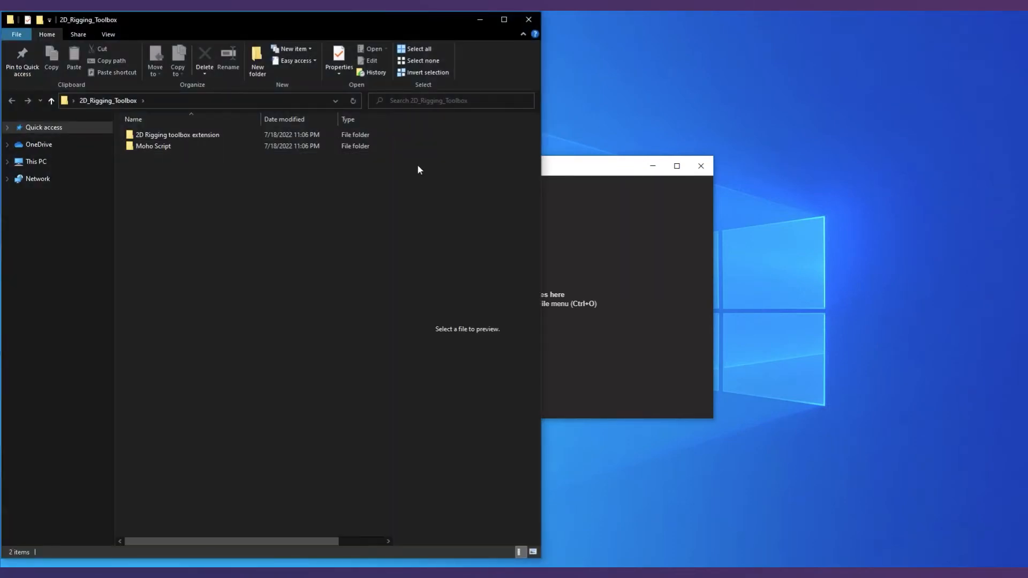
pyautogui.doubleClick(178, 135)
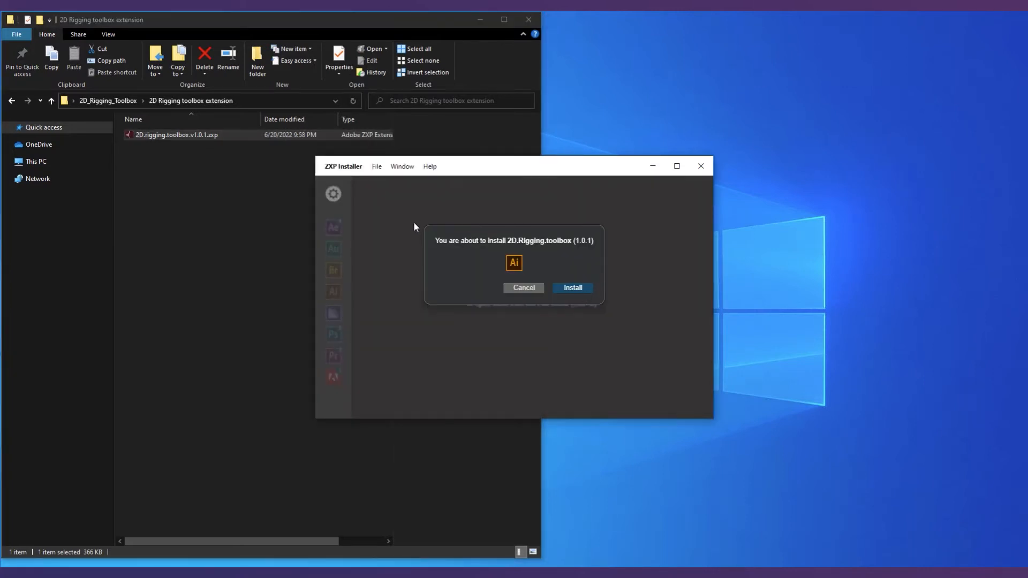
pyautogui.click(571, 288)
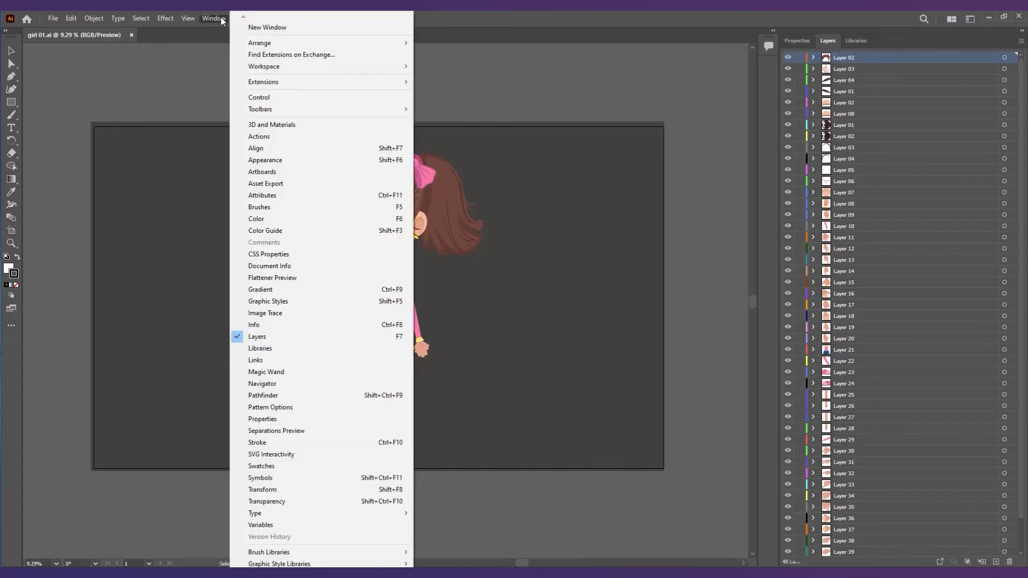
pyautogui.moveTo(263, 81)
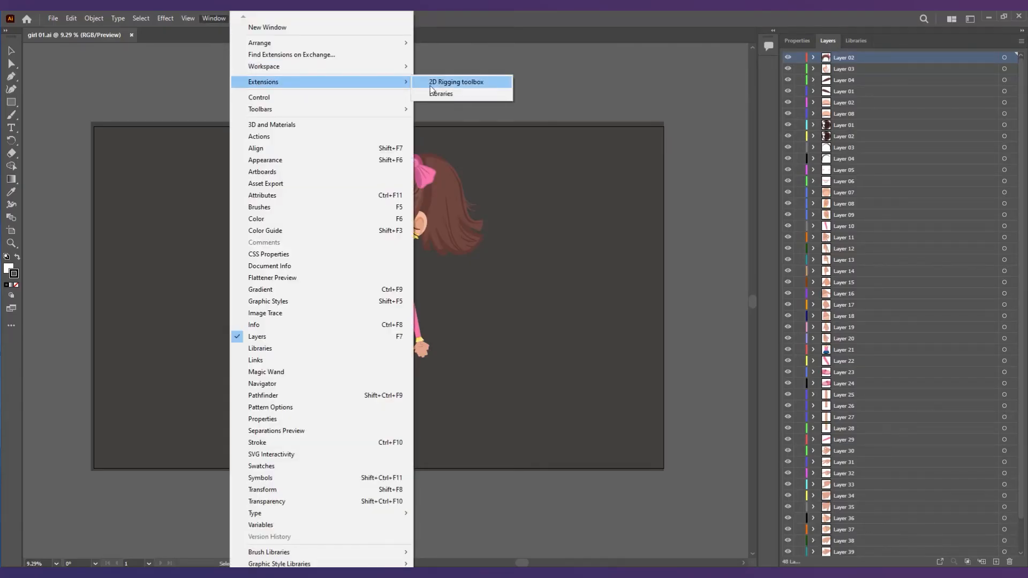
# Step: Open the 2D Rigging toolbox panel, register it with the serial number, and dismiss the alert
pyautogui.click(456, 82)
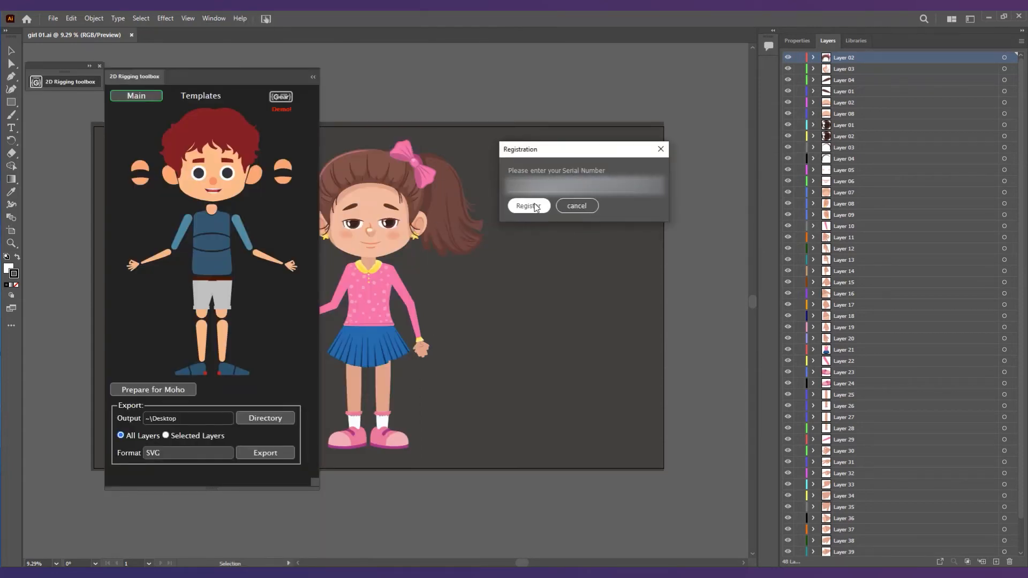
pyautogui.click(528, 205)
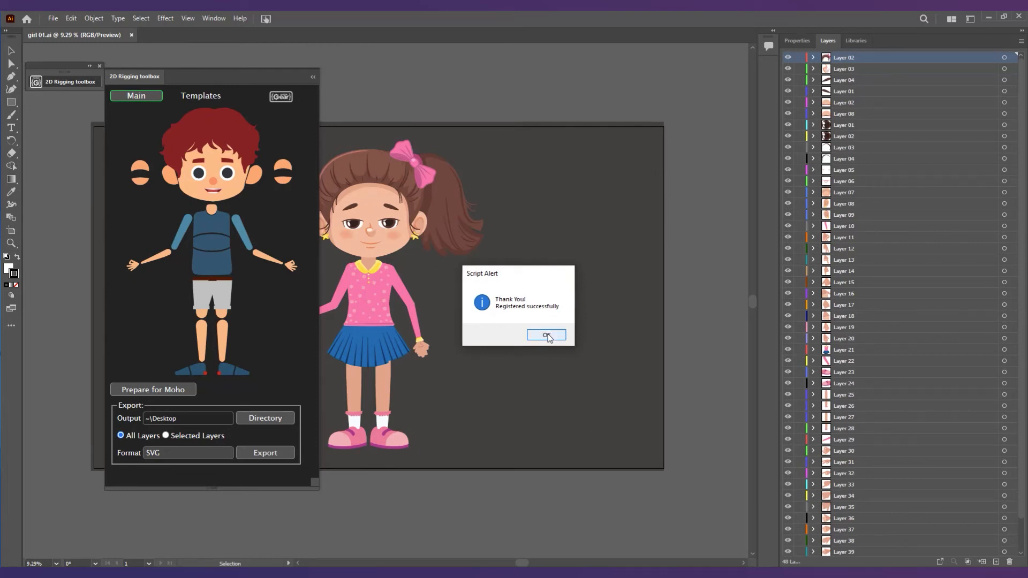
pyautogui.click(546, 335)
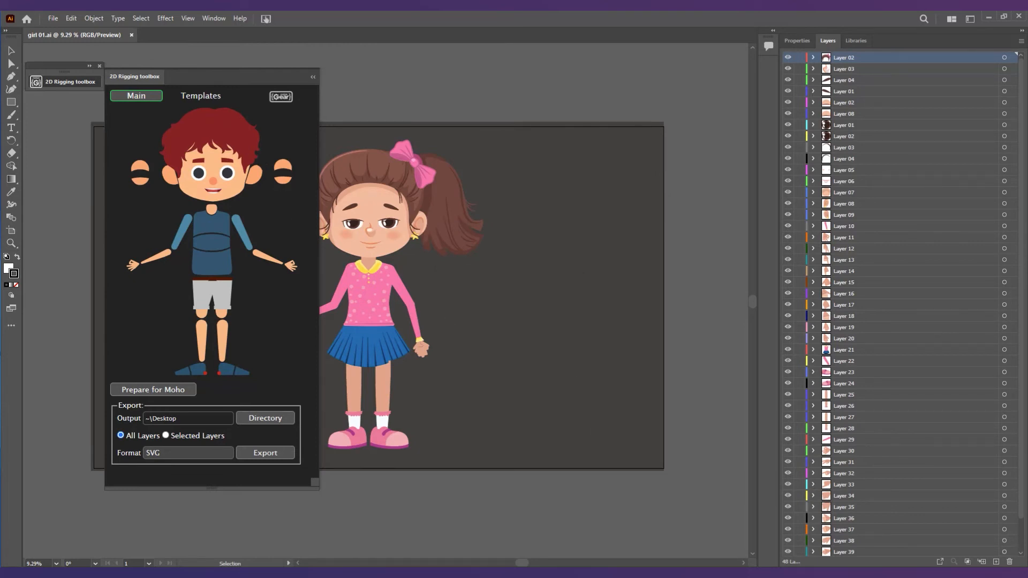
# Step: Open Moho's Edit > Preferences and reveal the Moho Pro custom content folder
pyautogui.click(28, 30)
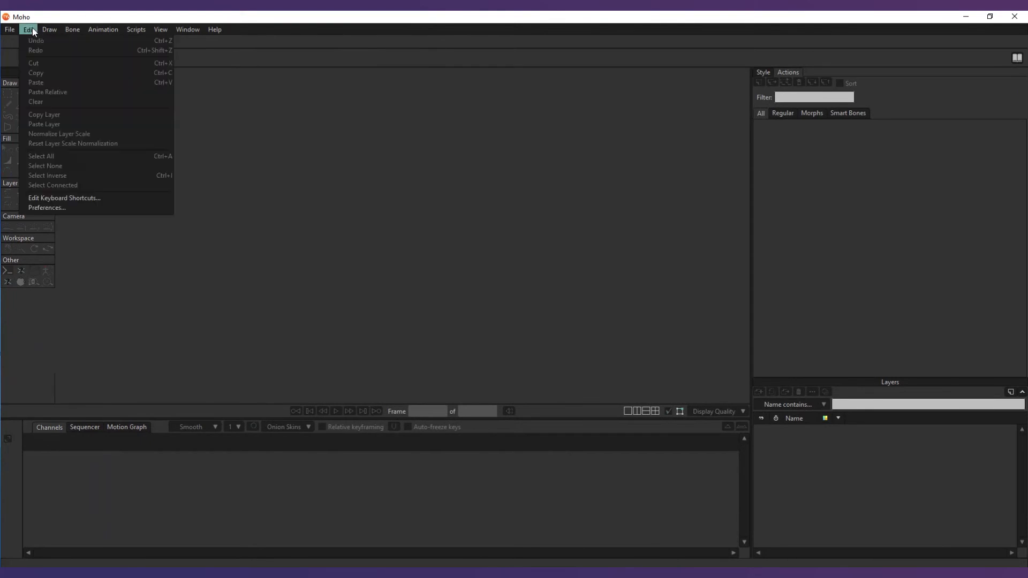
pyautogui.click(46, 208)
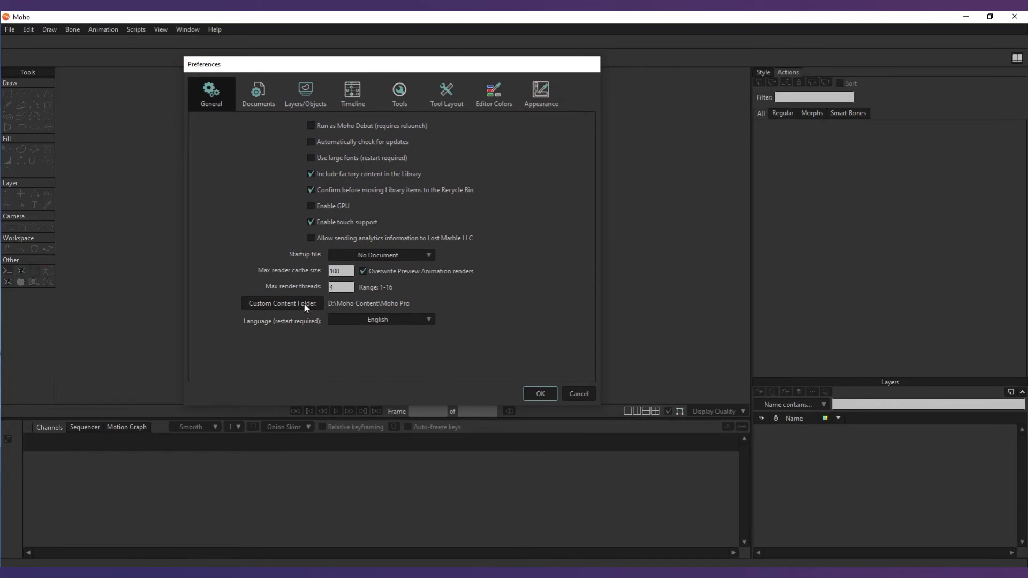
pyautogui.click(282, 306)
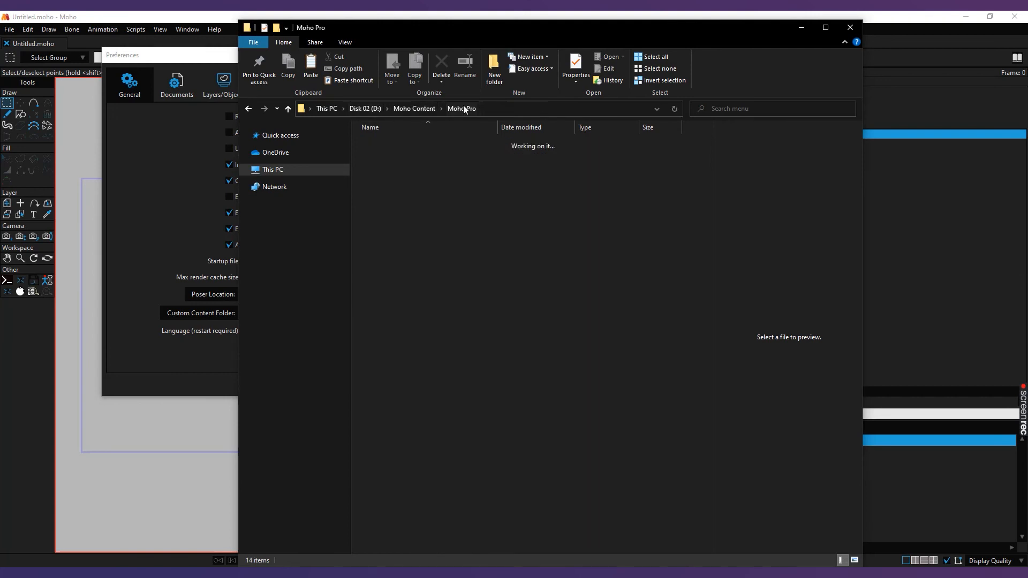
# Step: Make an MG folder in scripts > menu and paste MG_Remove Artboard.lua into it
pyautogui.click(397, 345)
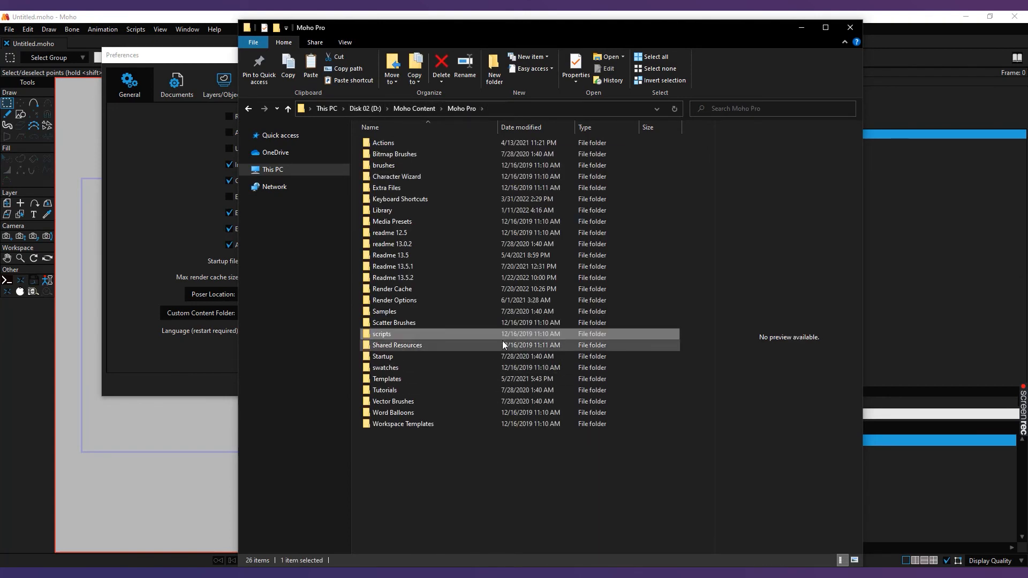
pyautogui.doubleClick(382, 334)
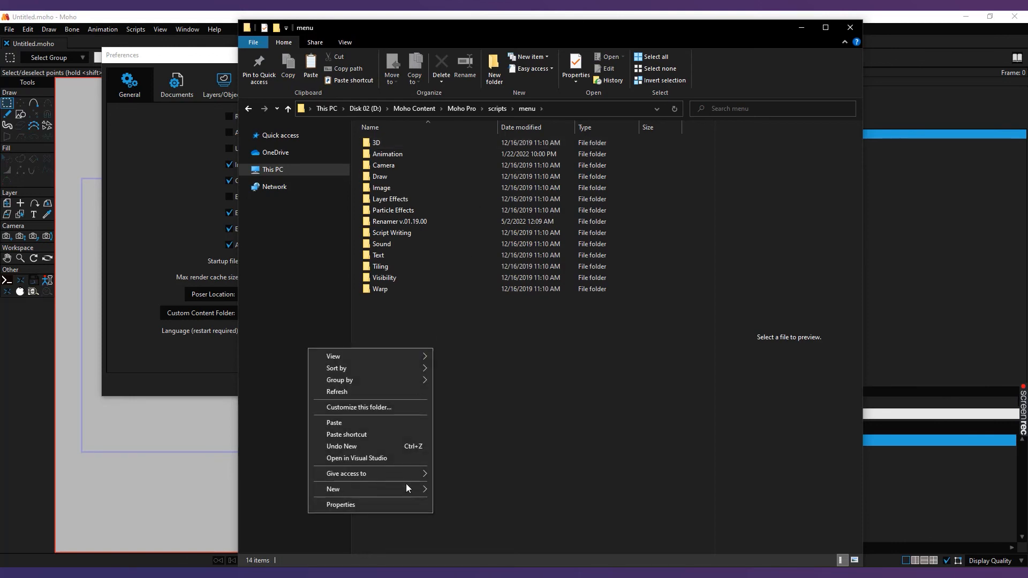
pyautogui.click(333, 489)
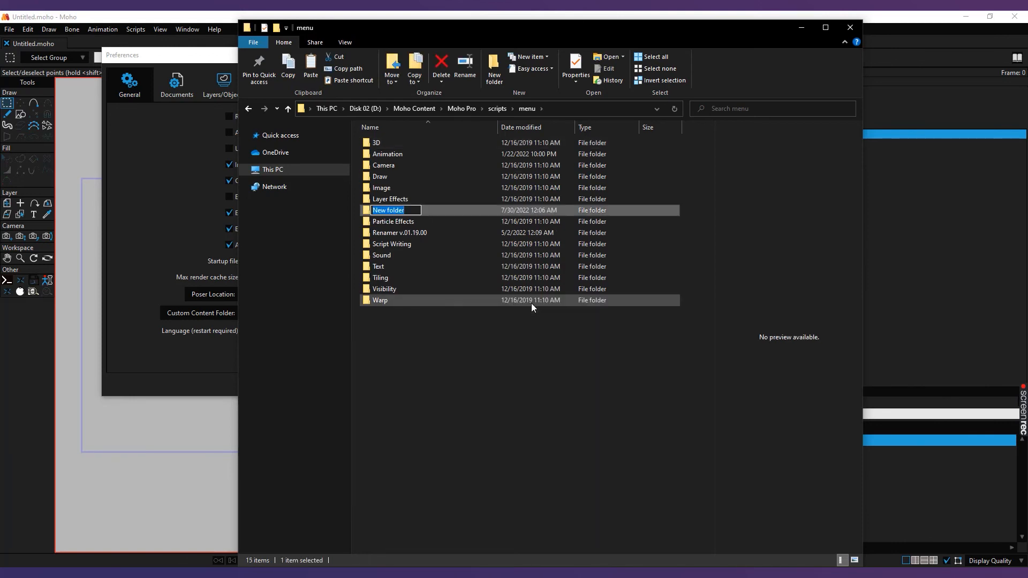
pyautogui.write('MG')
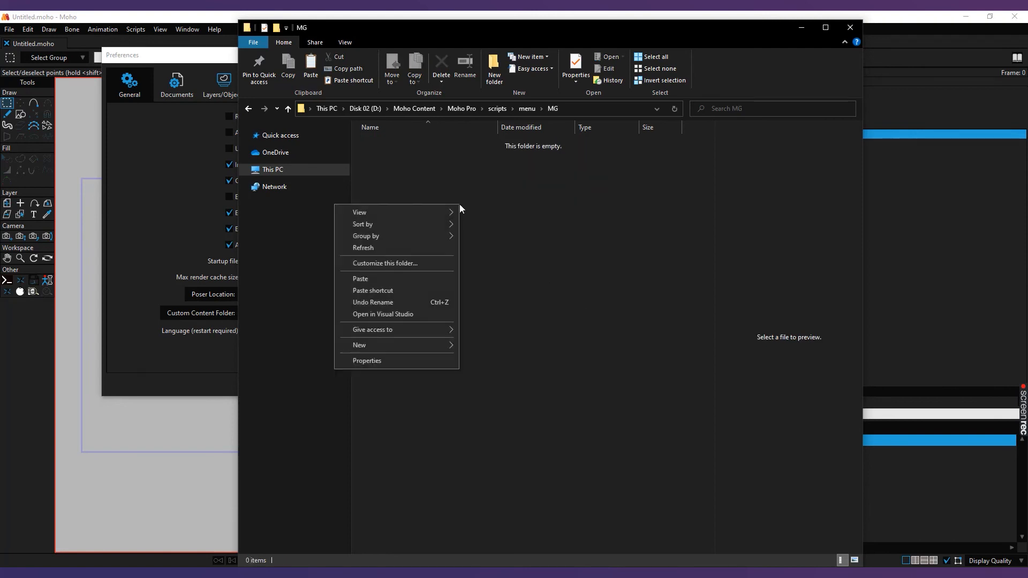
pyautogui.click(360, 278)
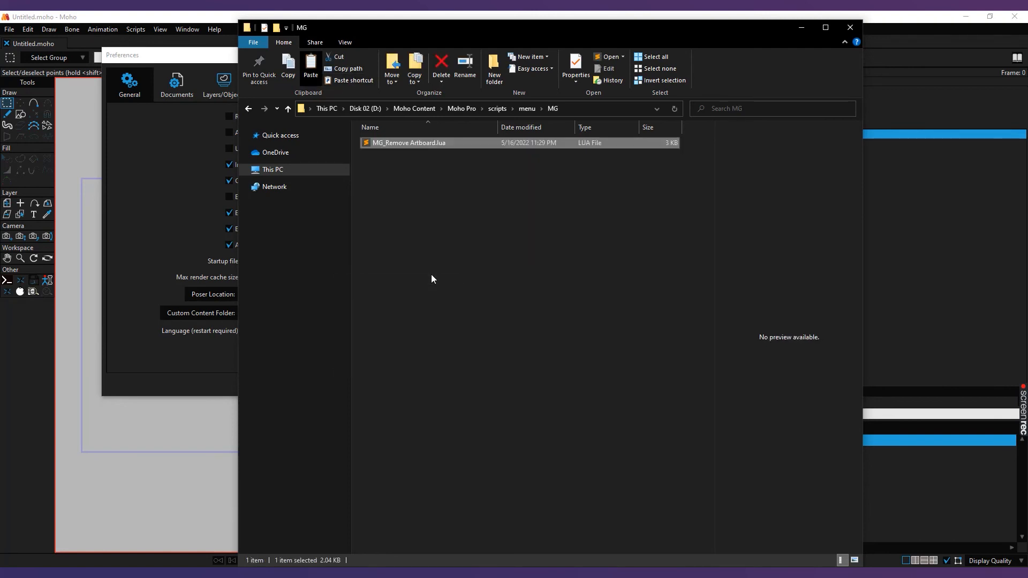
# Step: Return to Moho and check the Scripts menu's MG group for MG_Remove_Artboard_v02
pyautogui.click(850, 27)
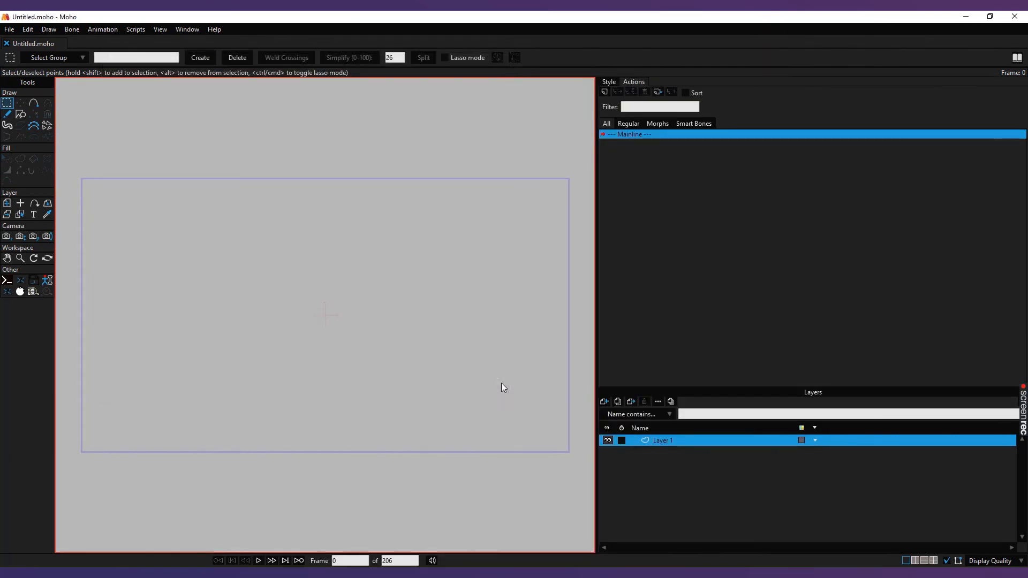
pyautogui.moveTo(417, 362)
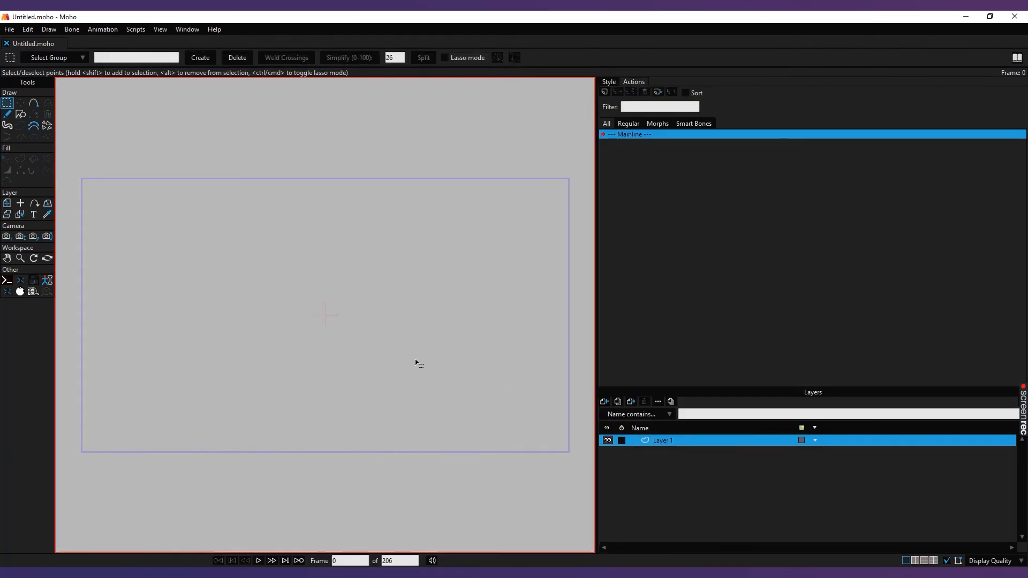
pyautogui.moveTo(374, 184)
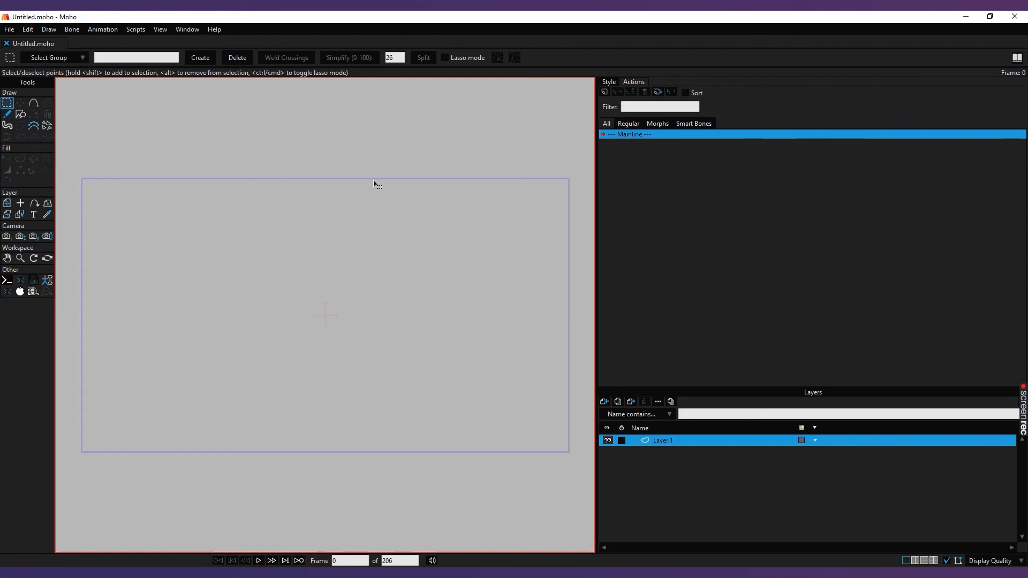
pyautogui.click(135, 29)
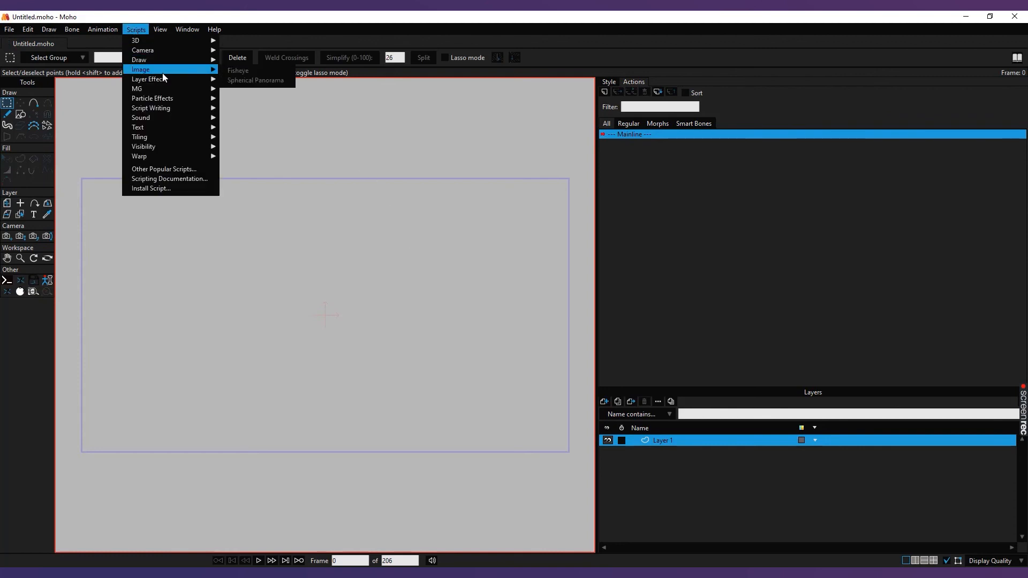
pyautogui.moveTo(136, 88)
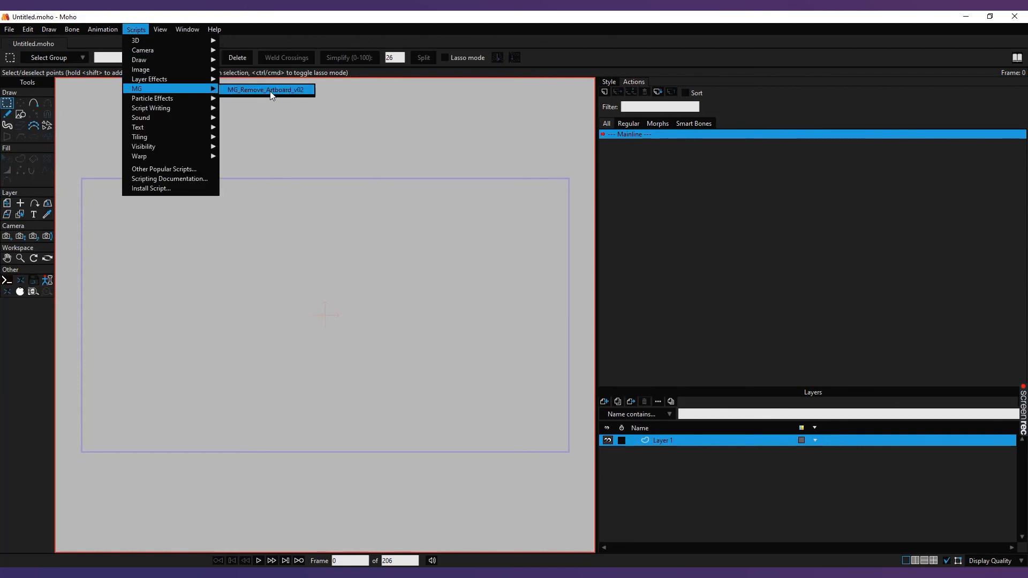